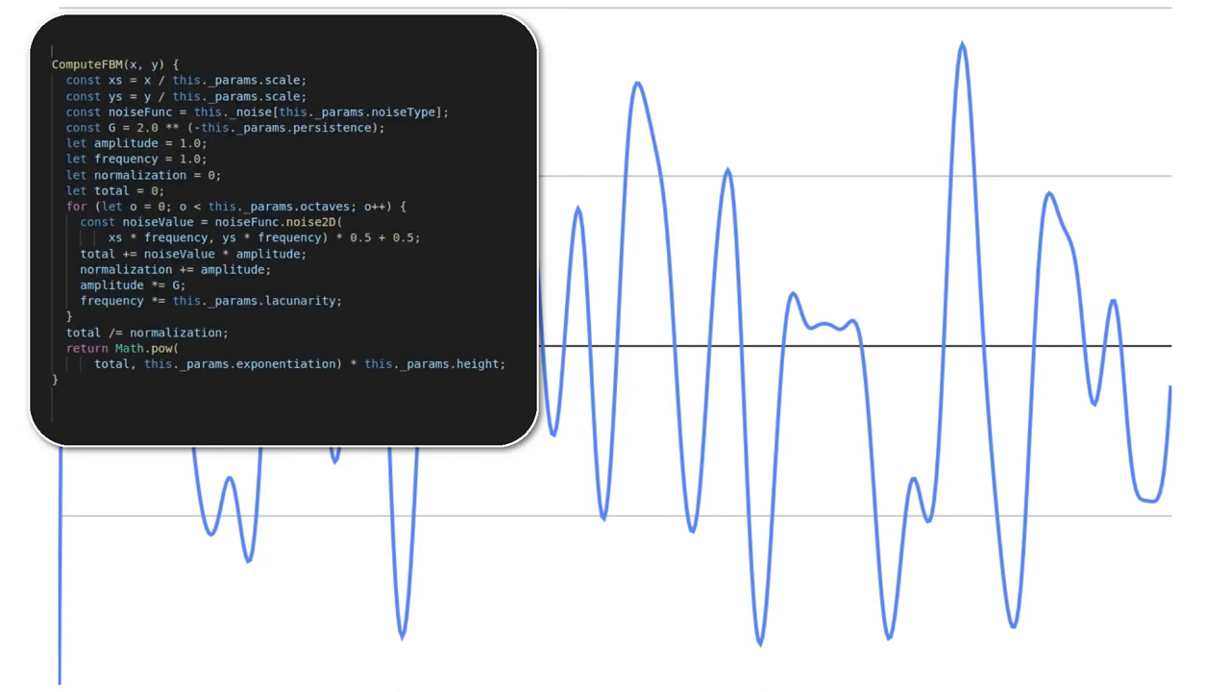
Leave the ComputeFBM code slide for the live demo with Terrain.Noise expanded.
{"action": "left_click_drag", "start_coordinate": [66, 205], "coordinate": [307, 253]}
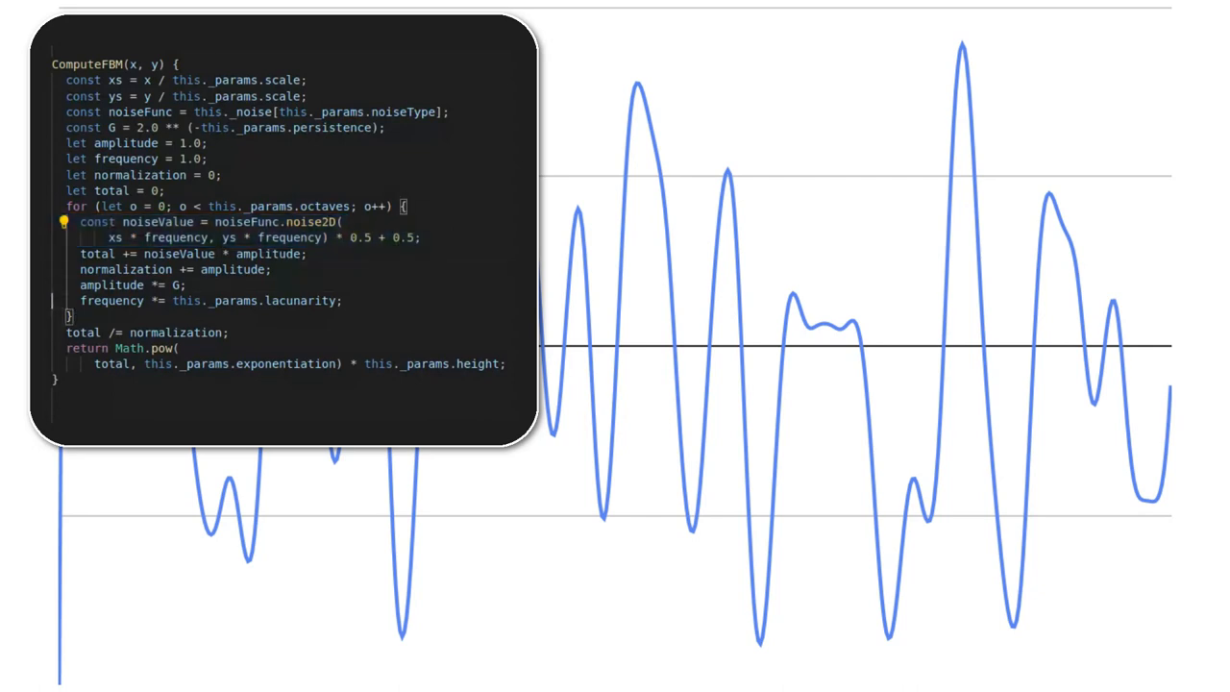
{"action": "left_click", "coordinate": [212, 300]}
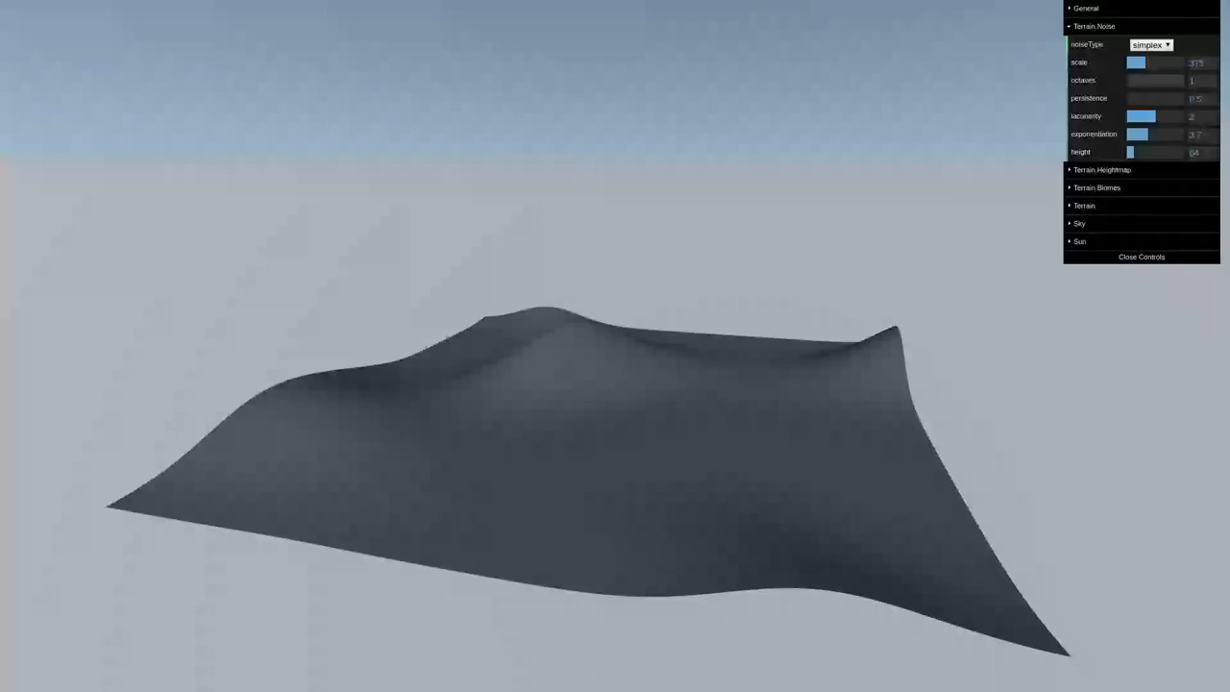
Set the octaves slider to 7 for rugged terrain with ridges and a crater.
{"action": "left_click_drag", "start_coordinate": [1132, 80], "coordinate": [1162, 80]}
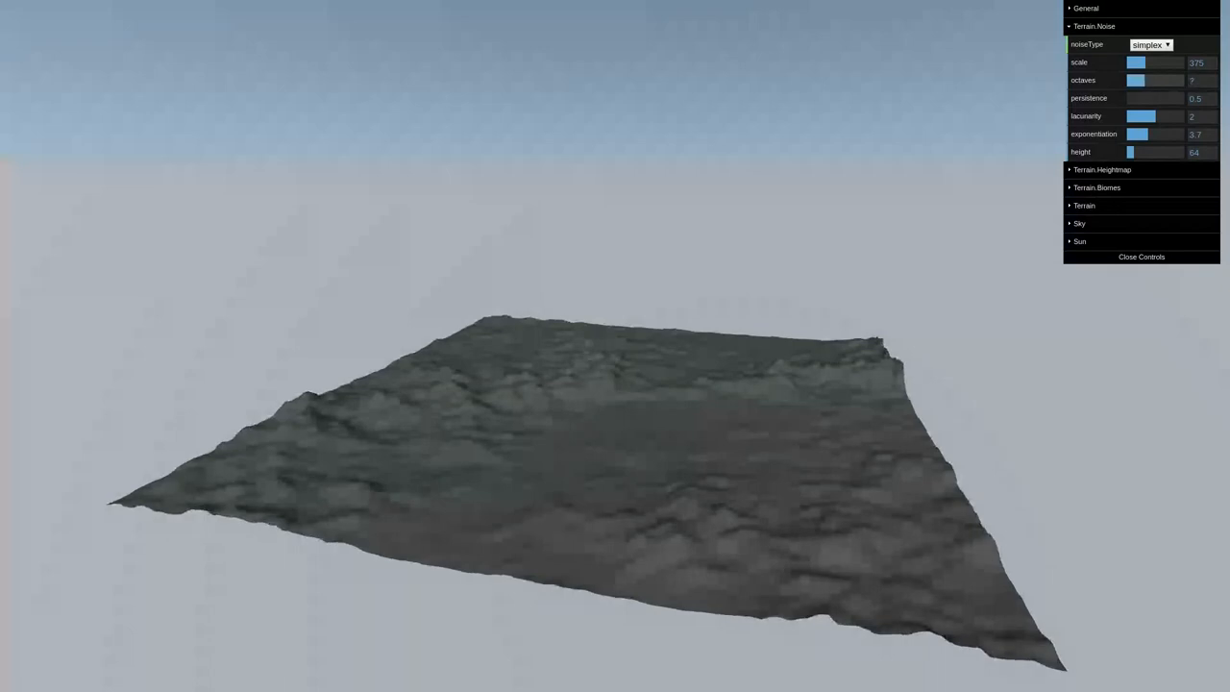
{"action": "left_click", "coordinate": [1138, 80]}
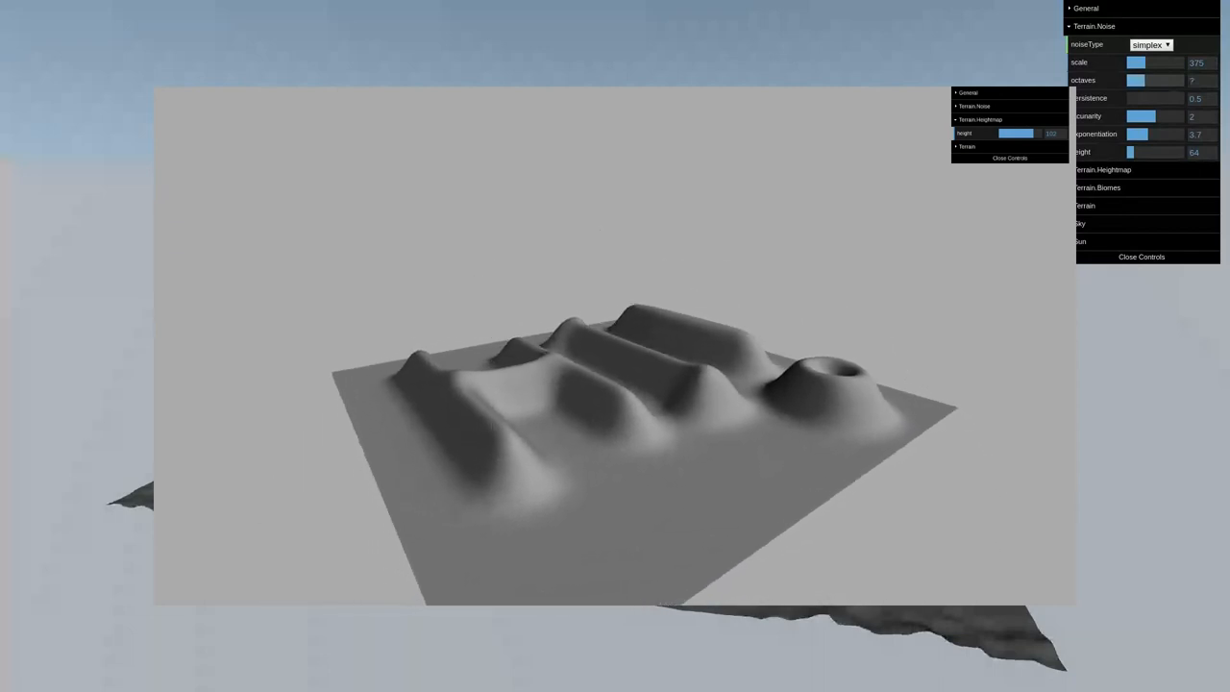
Set octaves back to 1 and exponentiation to 4.5 for a smooth surface.
{"action": "left_click", "coordinate": [966, 146]}
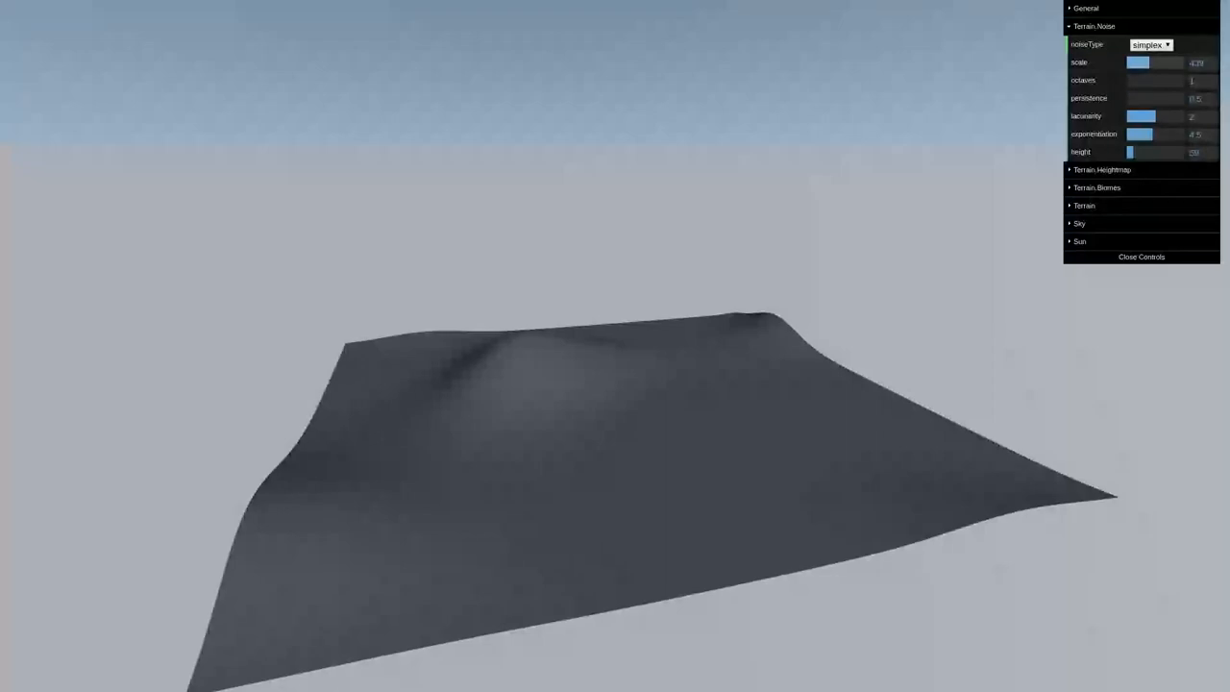
Tune the scale to 217, then set four octaves and height 110.
{"action": "left_click_drag", "start_coordinate": [1138, 62], "coordinate": [1152, 62]}
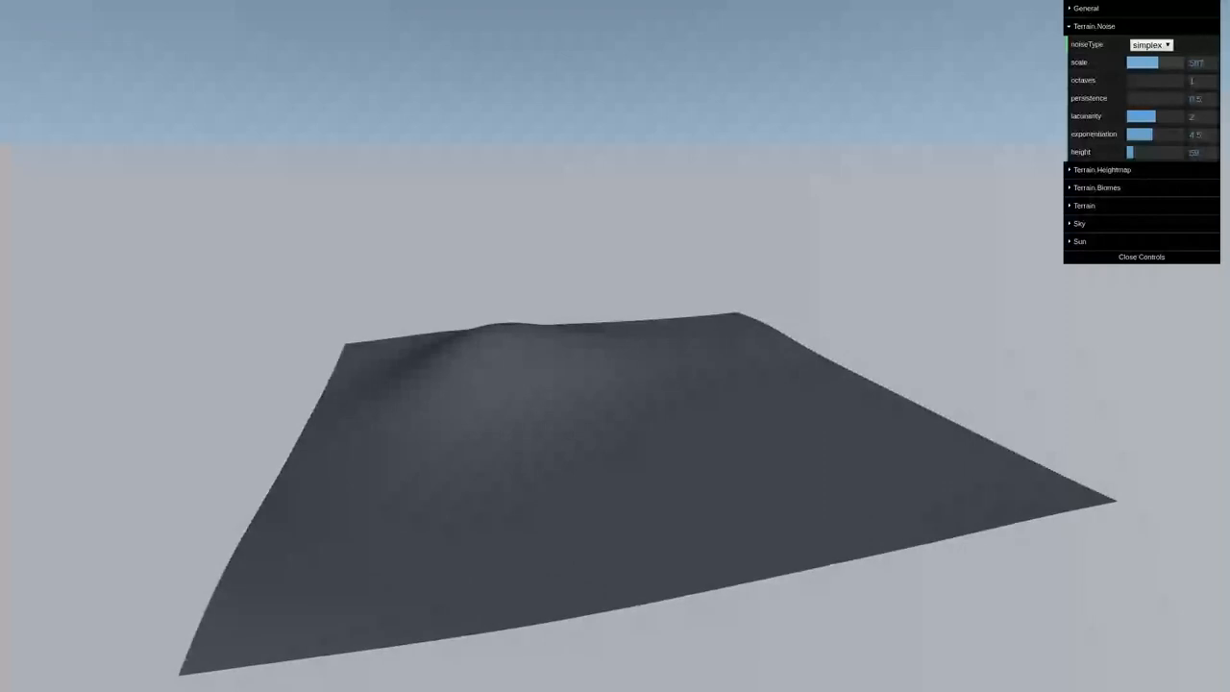
{"action": "left_click_drag", "start_coordinate": [1157, 63], "coordinate": [1131, 62]}
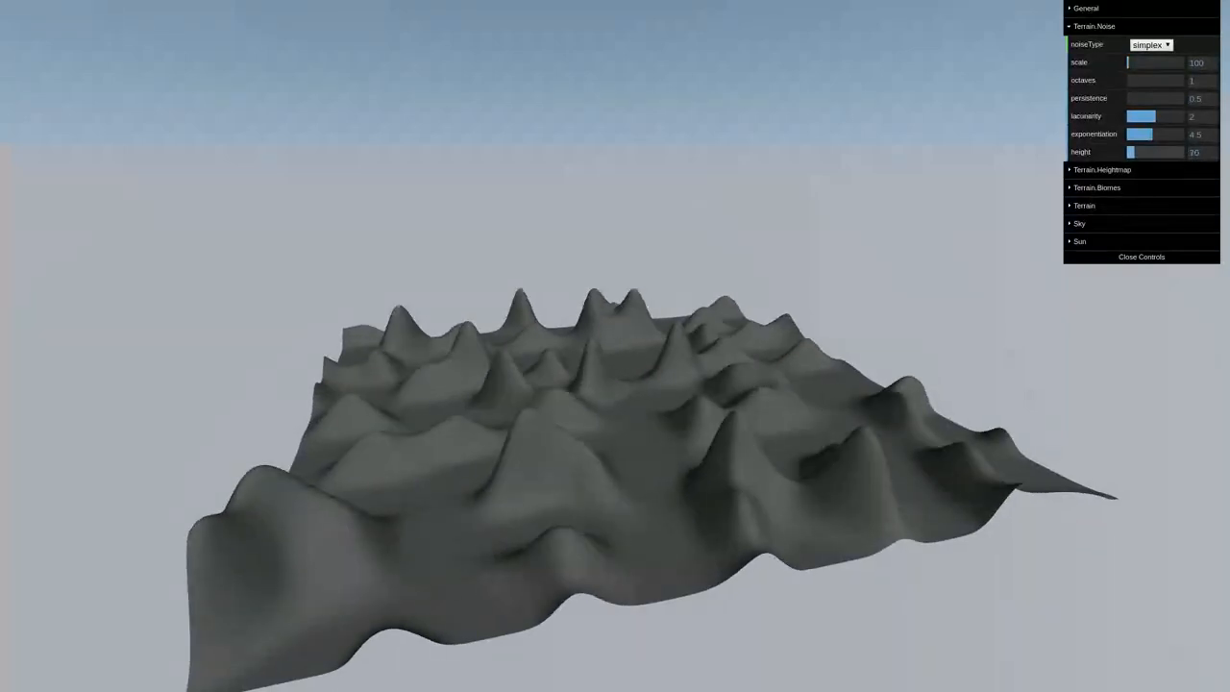
{"action": "left_click_drag", "start_coordinate": [1130, 151], "coordinate": [1149, 152]}
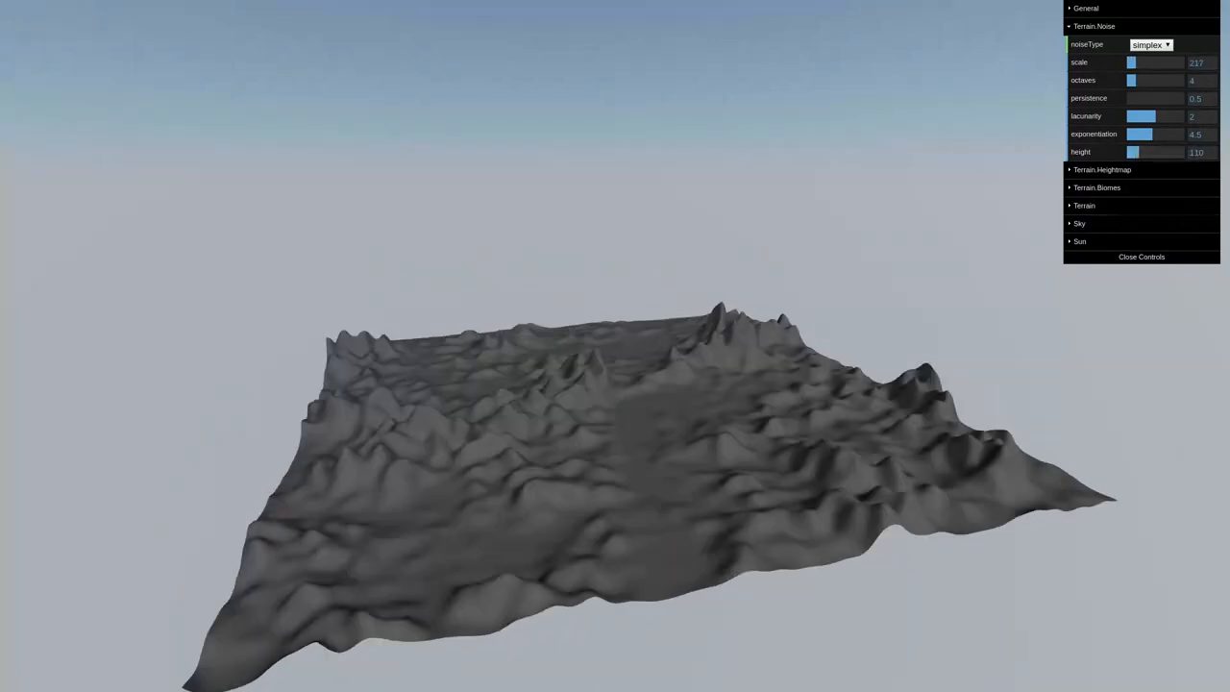
Try lower lacunarity values to smooth detail, then restore lacunarity to 2.
{"action": "left_click_drag", "start_coordinate": [1148, 115], "coordinate": [1139, 115]}
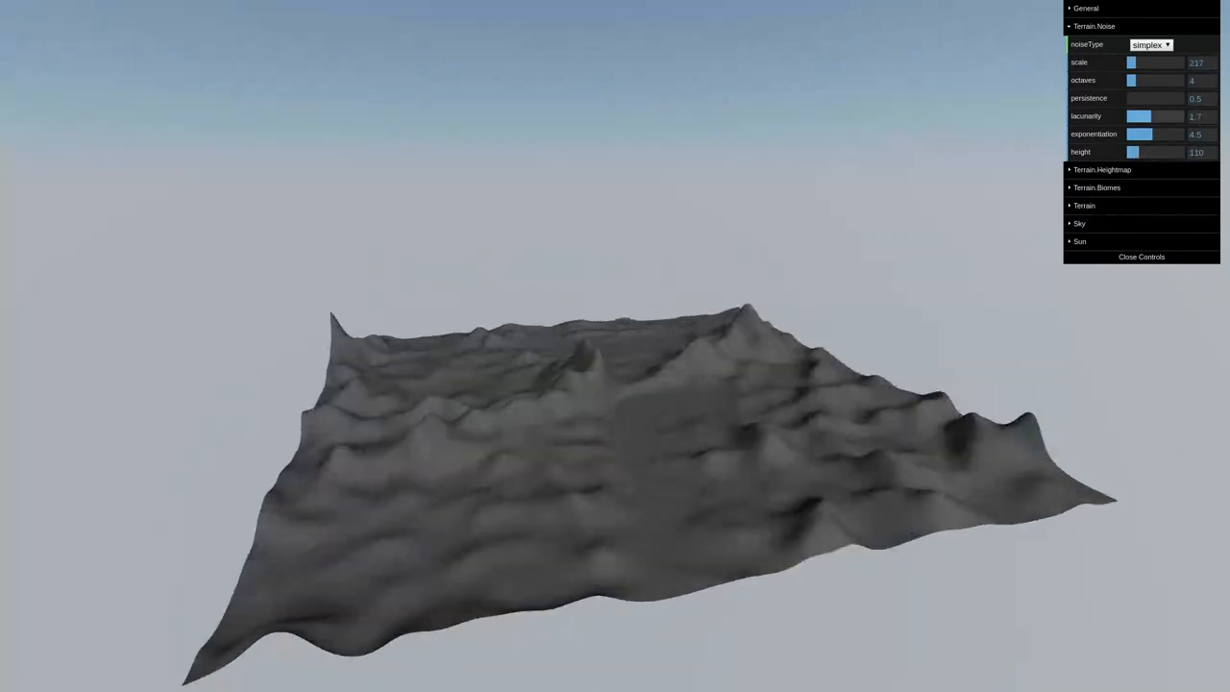
{"action": "left_click_drag", "start_coordinate": [1144, 115], "coordinate": [1137, 115]}
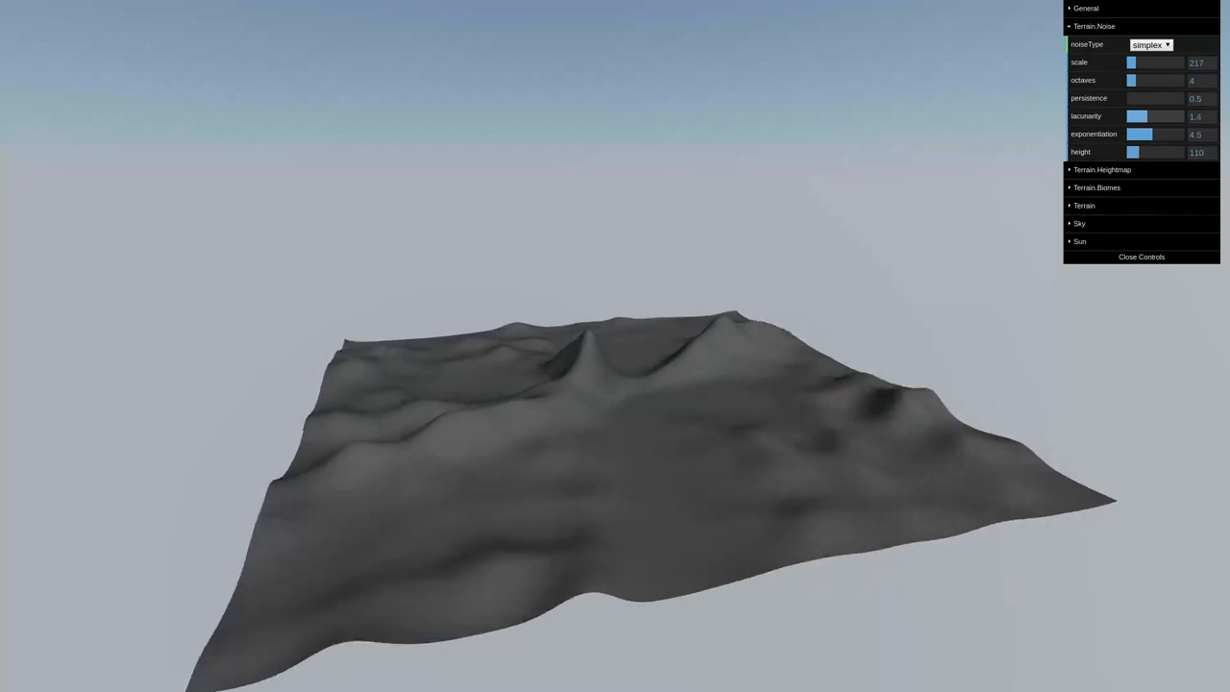
{"action": "left_click_drag", "start_coordinate": [1137, 116], "coordinate": [1141, 116]}
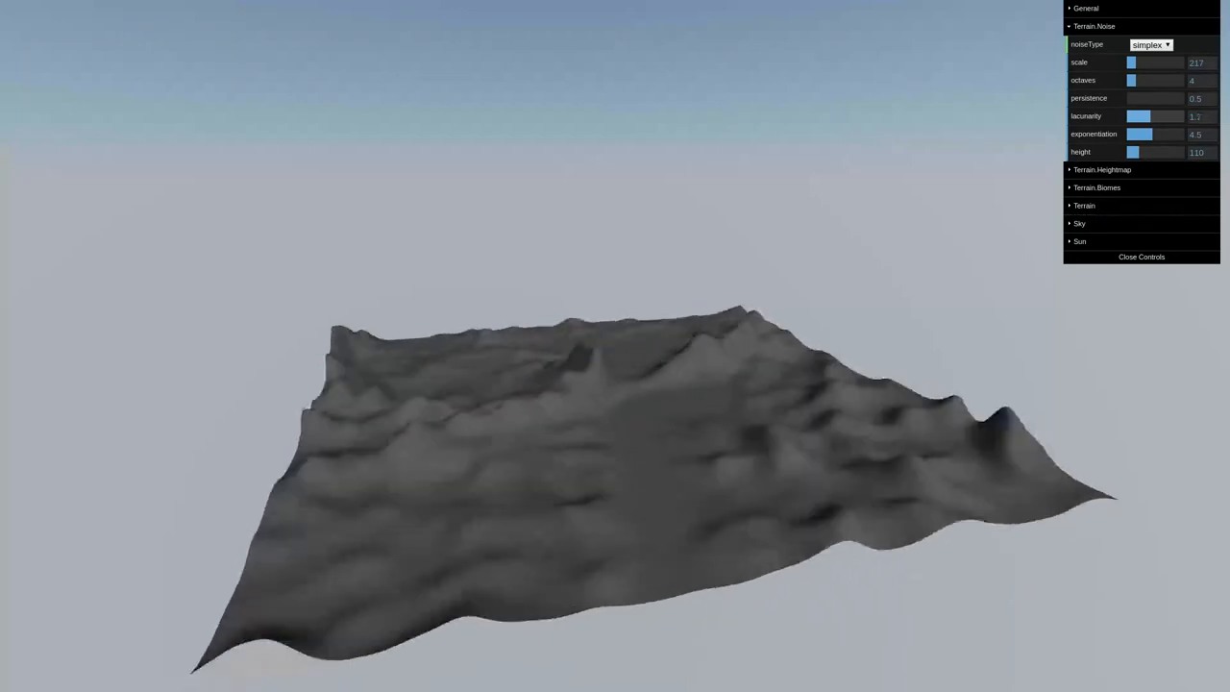
{"action": "left_click_drag", "start_coordinate": [1139, 116], "coordinate": [1149, 115]}
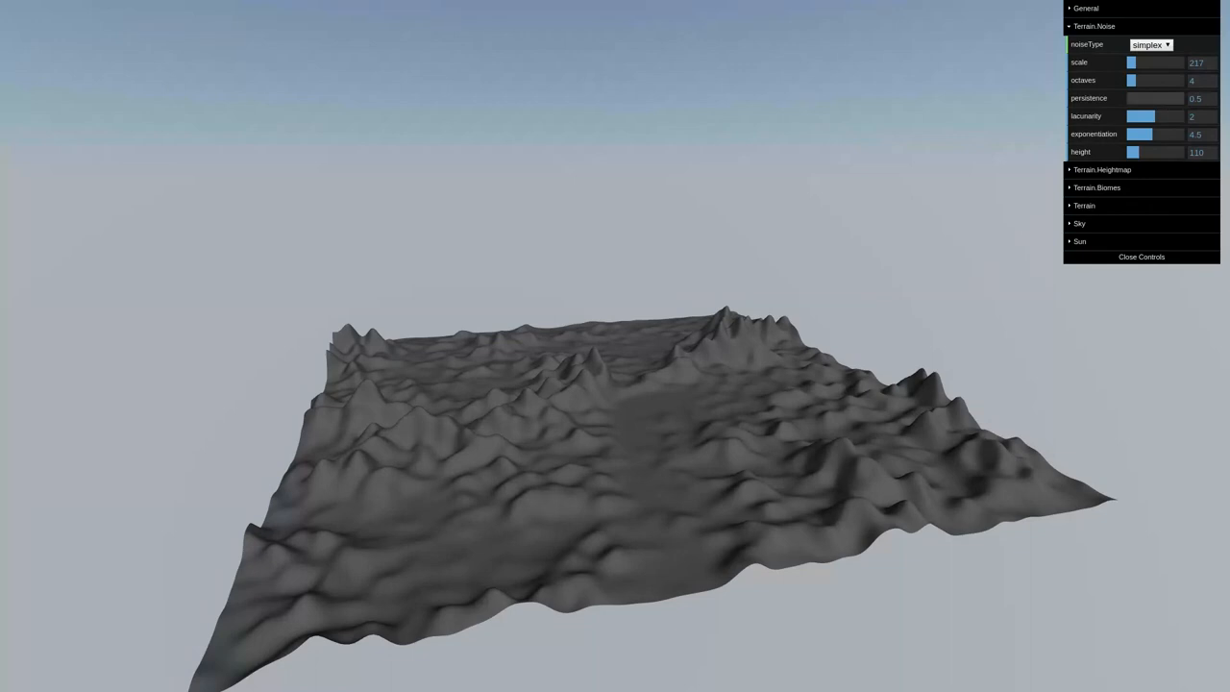
Test higher persistence values toward 0.92, then return persistence to 0.5.
{"action": "left_click_drag", "start_coordinate": [1132, 98], "coordinate": [1142, 98]}
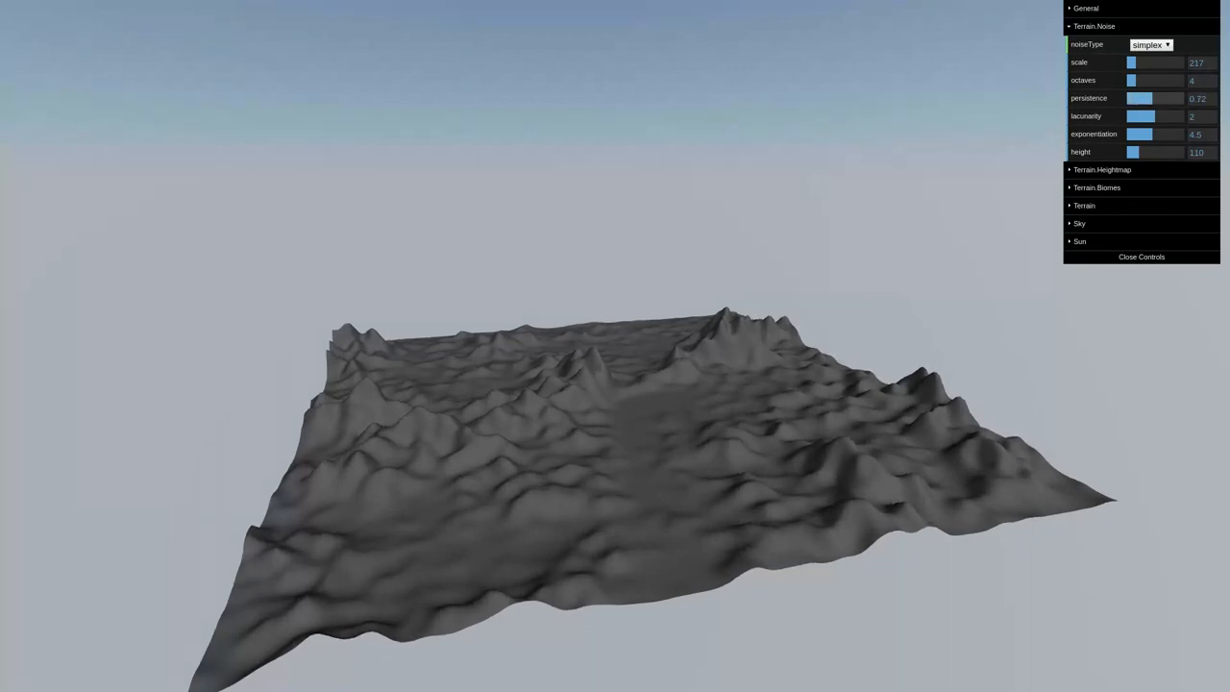
{"action": "left_click_drag", "start_coordinate": [1139, 98], "coordinate": [1162, 98]}
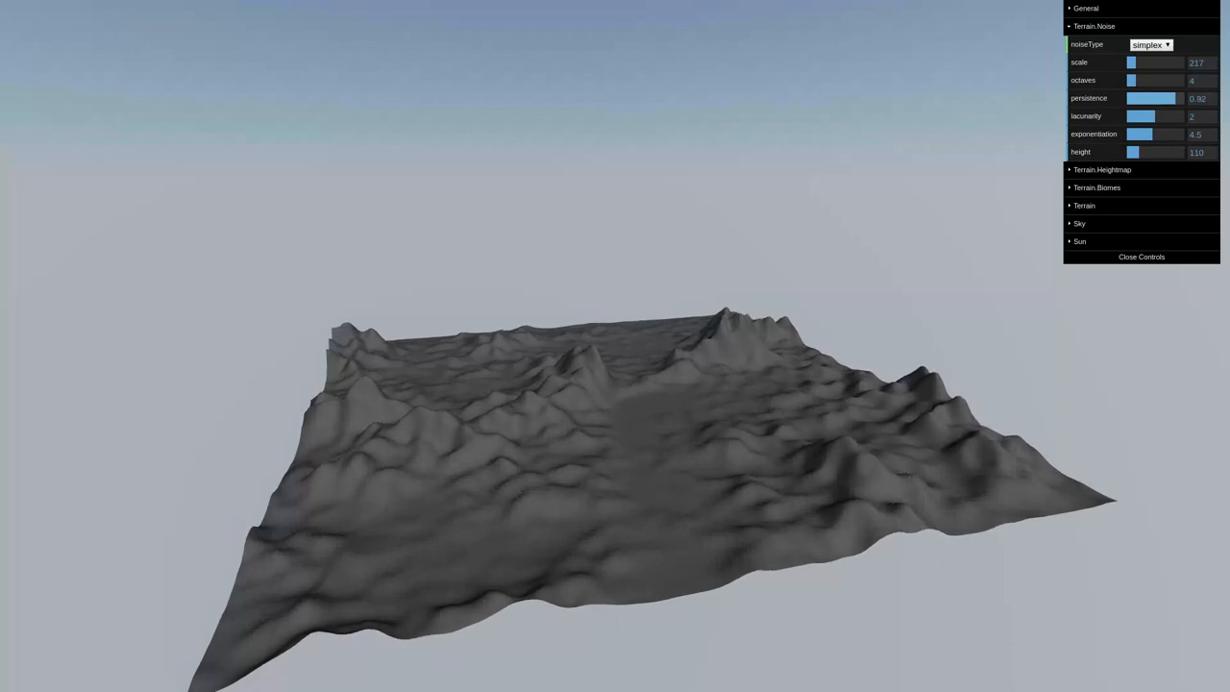
{"action": "left_click_drag", "start_coordinate": [1162, 98], "coordinate": [1131, 98]}
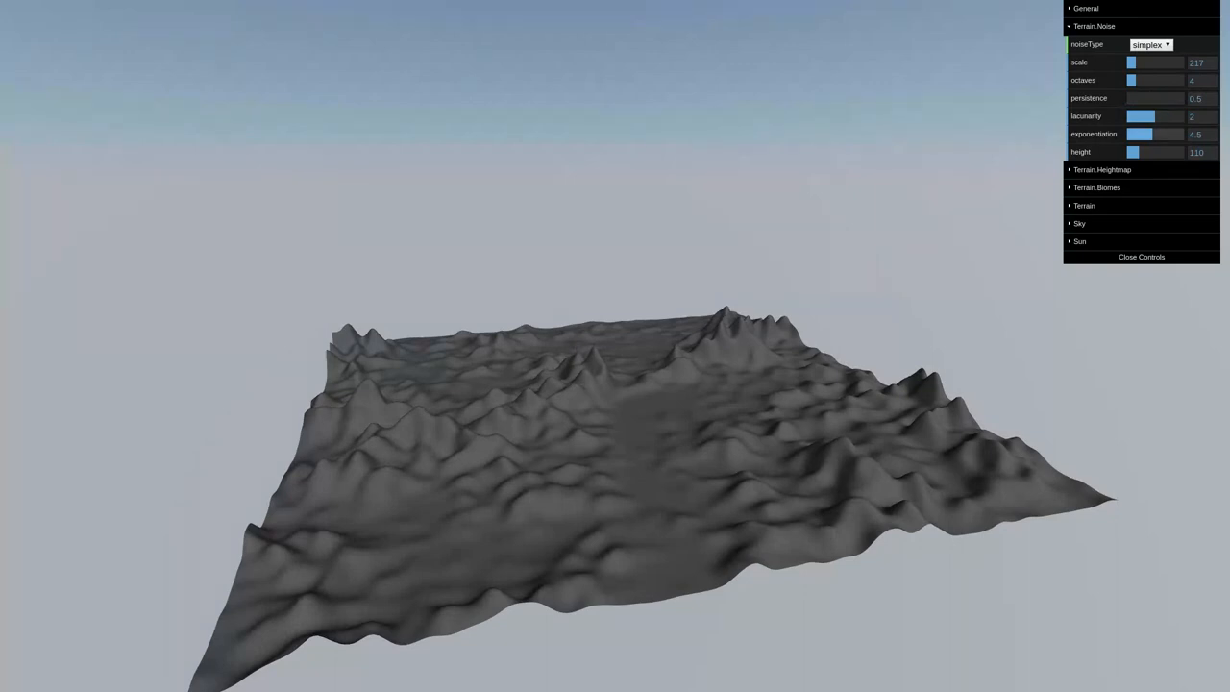
Try exponentiation 2.3, then raise it to 5.5 for tall spiky peaks.
{"action": "left_click_drag", "start_coordinate": [1141, 134], "coordinate": [1132, 134]}
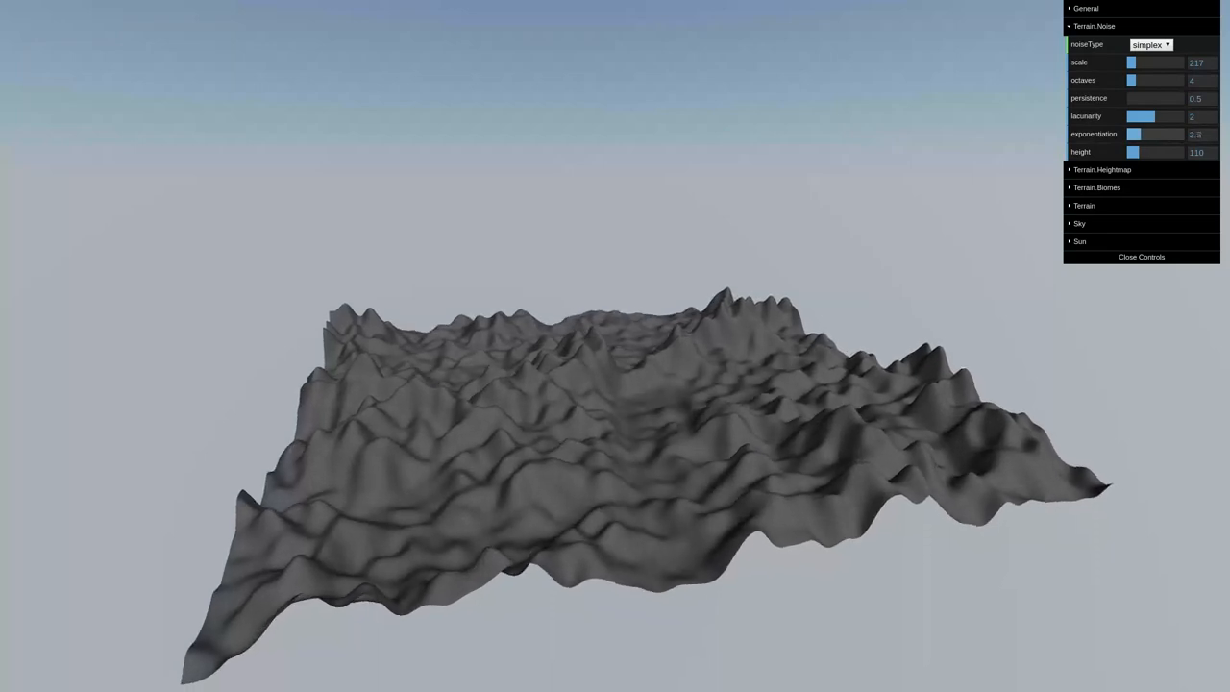
{"action": "left_click_drag", "start_coordinate": [1134, 133], "coordinate": [1163, 133]}
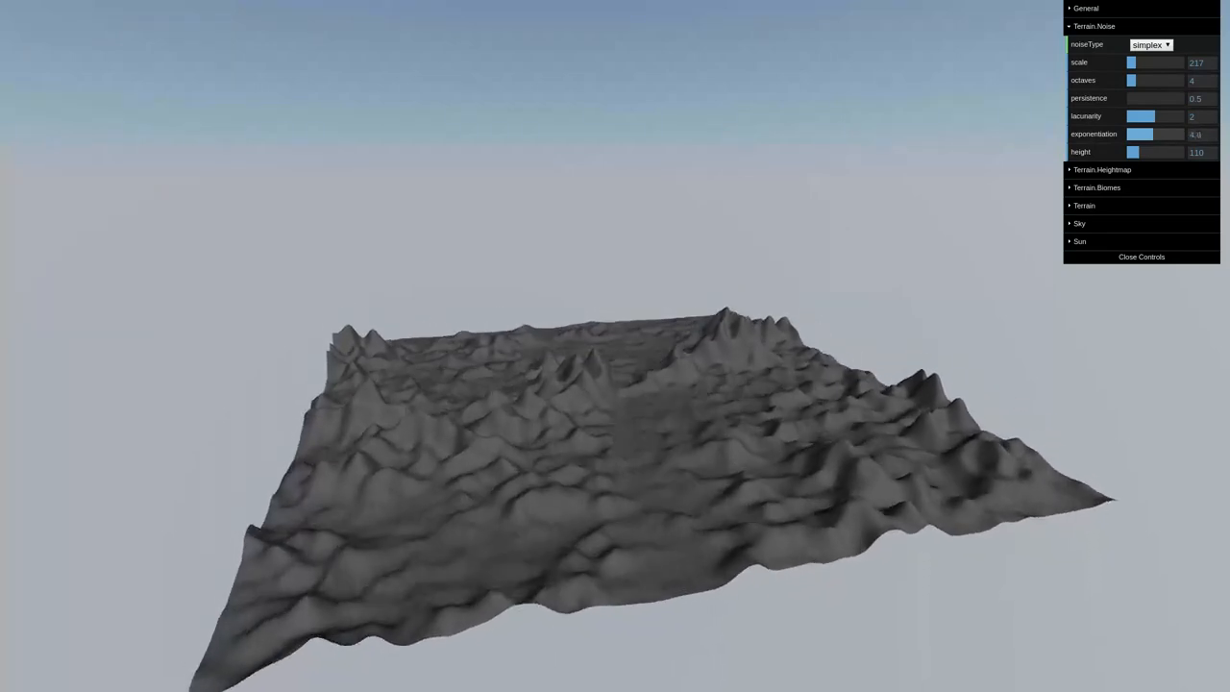
{"action": "left_click_drag", "start_coordinate": [1146, 135], "coordinate": [1165, 135]}
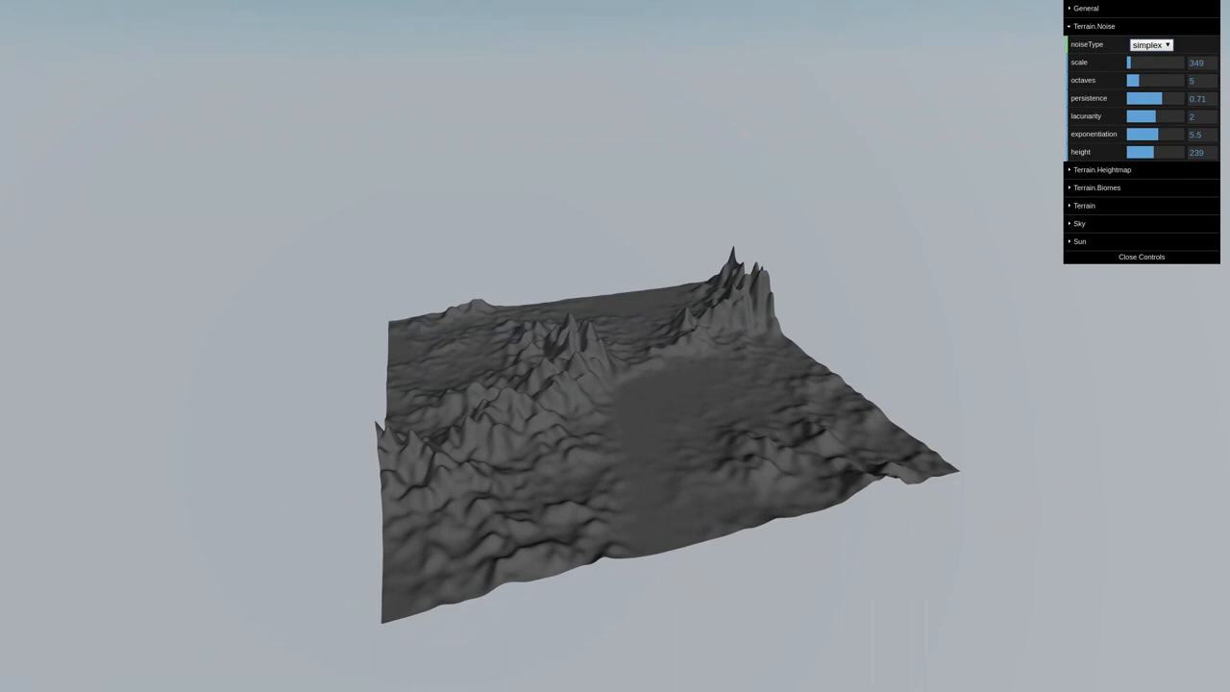
Switch noiseType to perlin, raise height and persistence, and lower exponentiation.
{"action": "left_click", "coordinate": [1150, 44]}
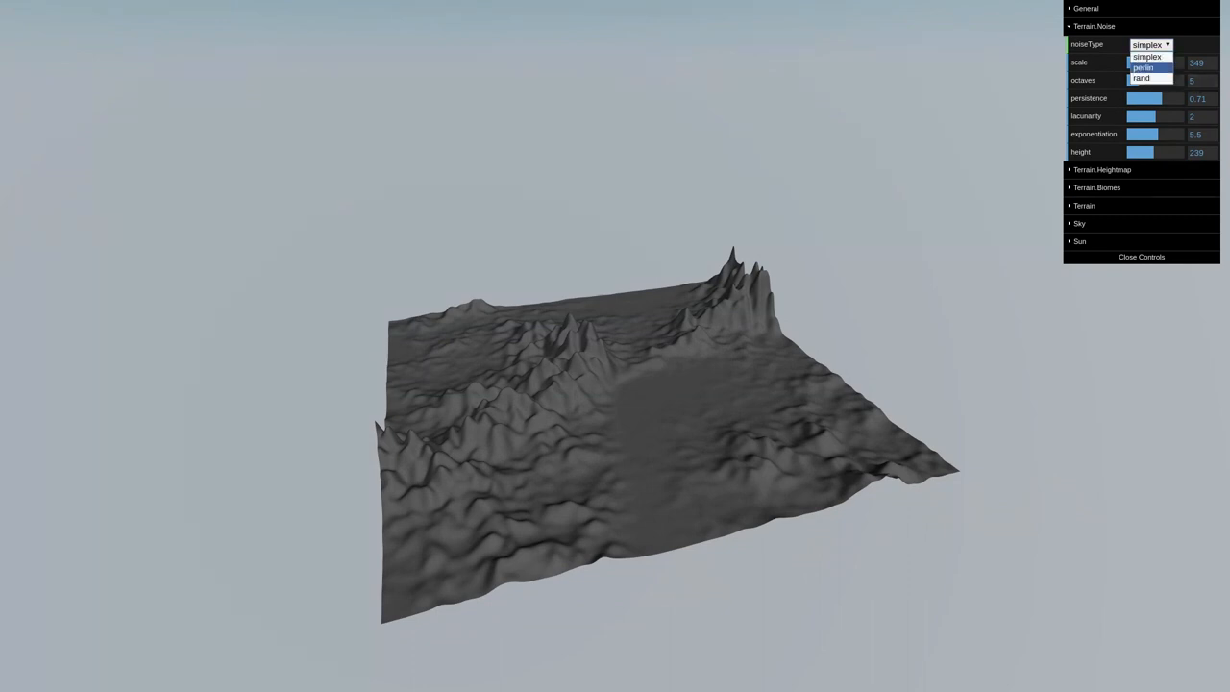
{"action": "left_click", "coordinate": [1142, 67]}
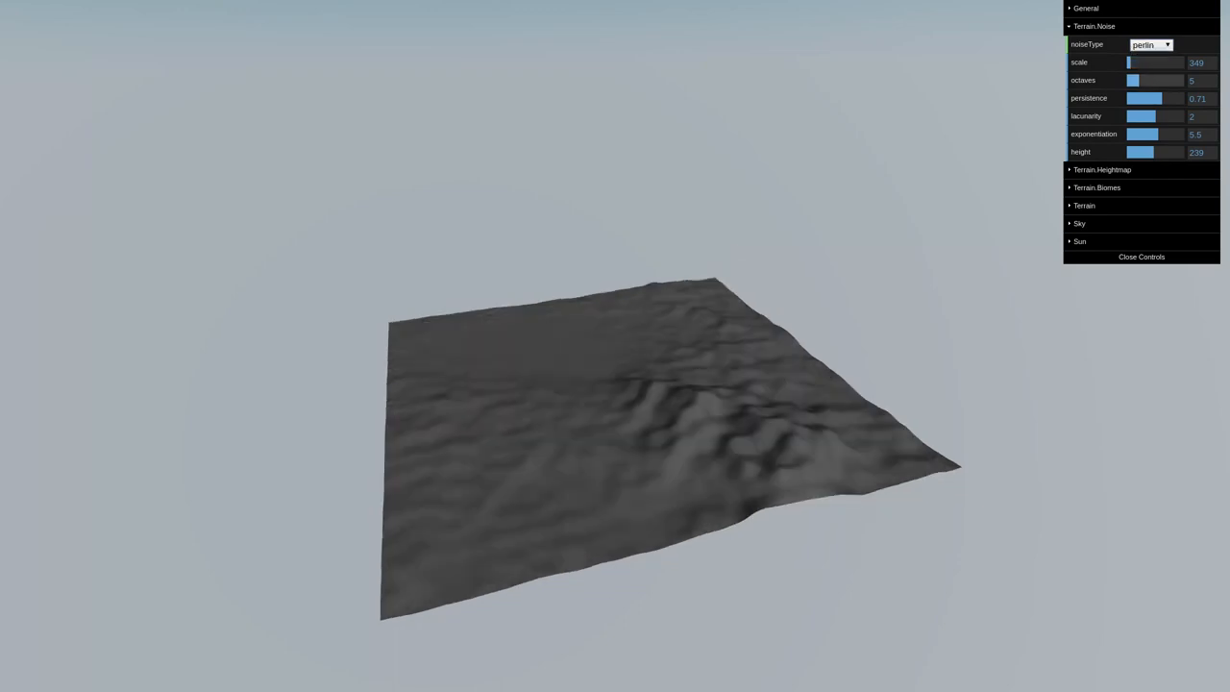
{"action": "left_click_drag", "start_coordinate": [1140, 151], "coordinate": [1144, 152]}
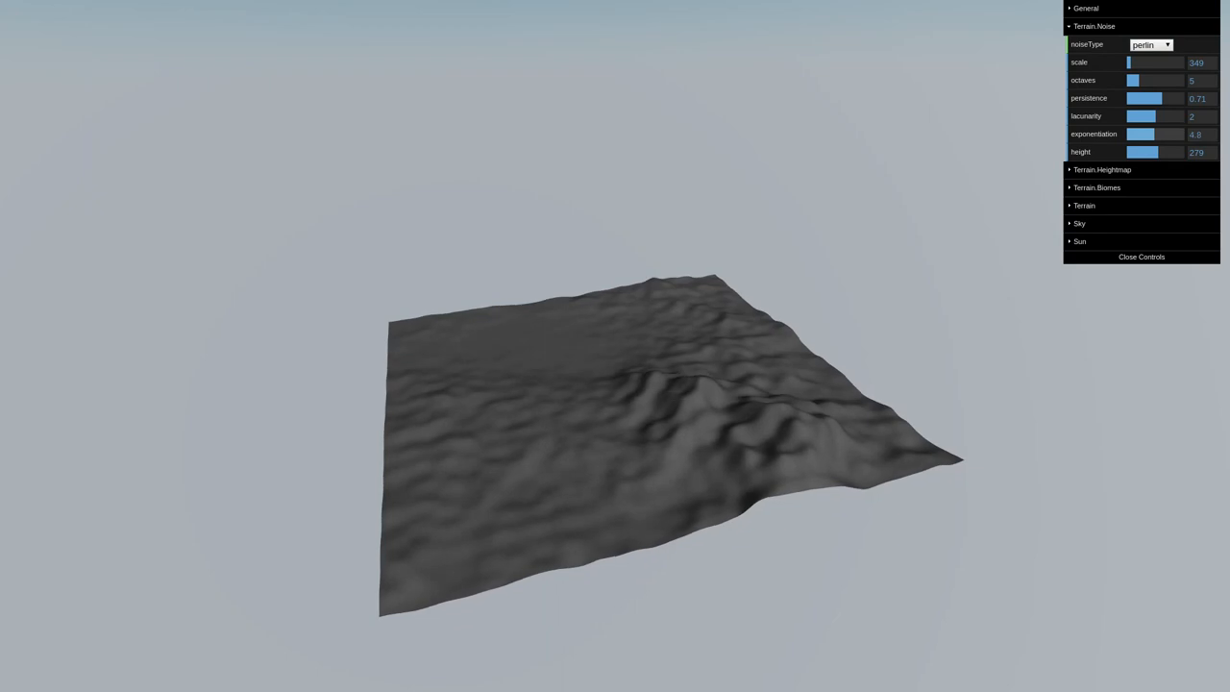
{"action": "left_click_drag", "start_coordinate": [1149, 134], "coordinate": [1139, 134]}
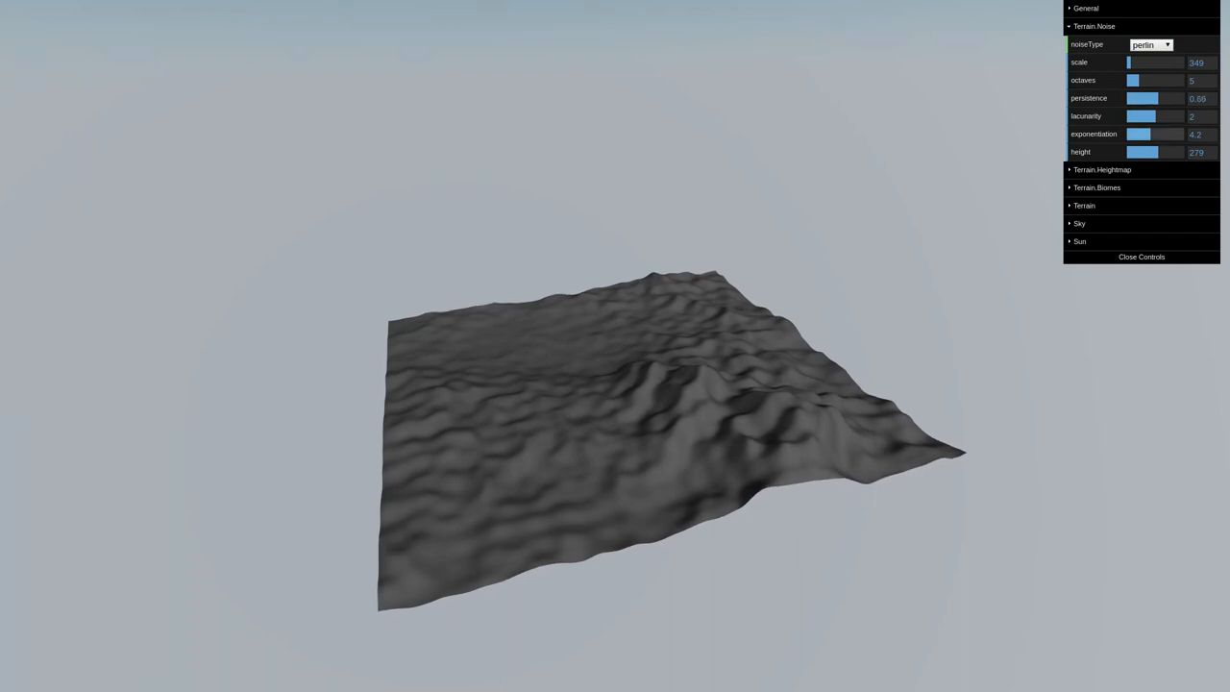
{"action": "left_click_drag", "start_coordinate": [1143, 134], "coordinate": [1137, 134]}
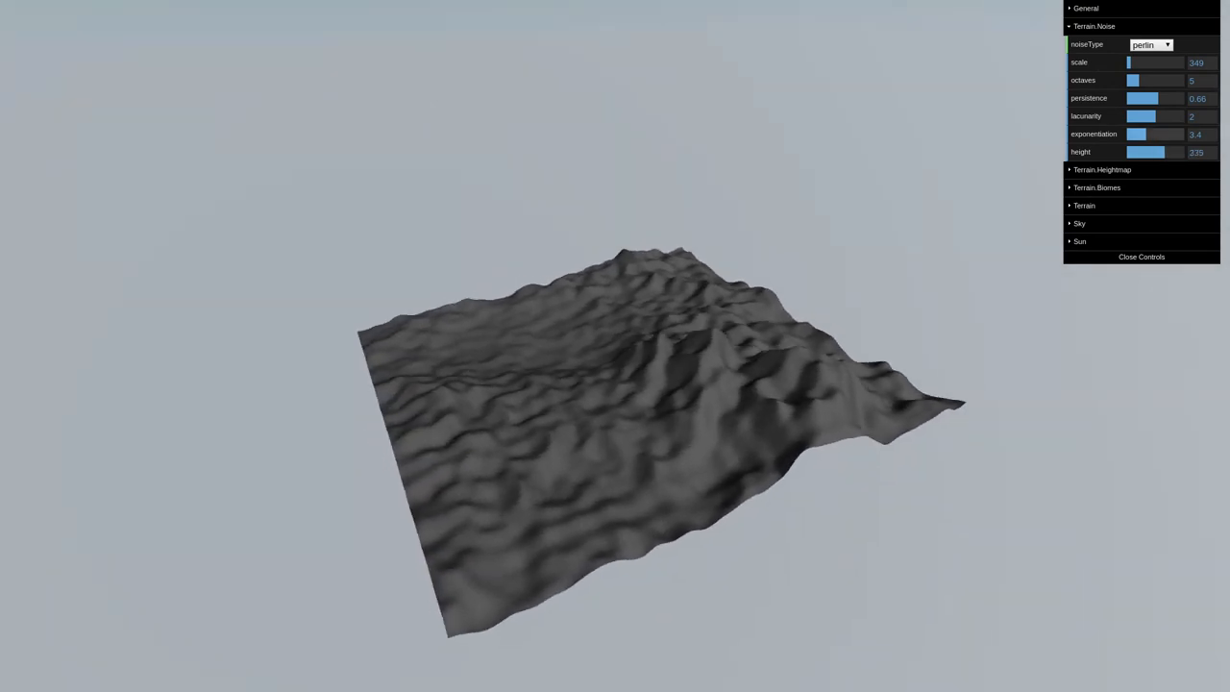
Switch noiseType to rand and set scale to 127 for jagged peaks.
{"action": "left_click", "coordinate": [1150, 44]}
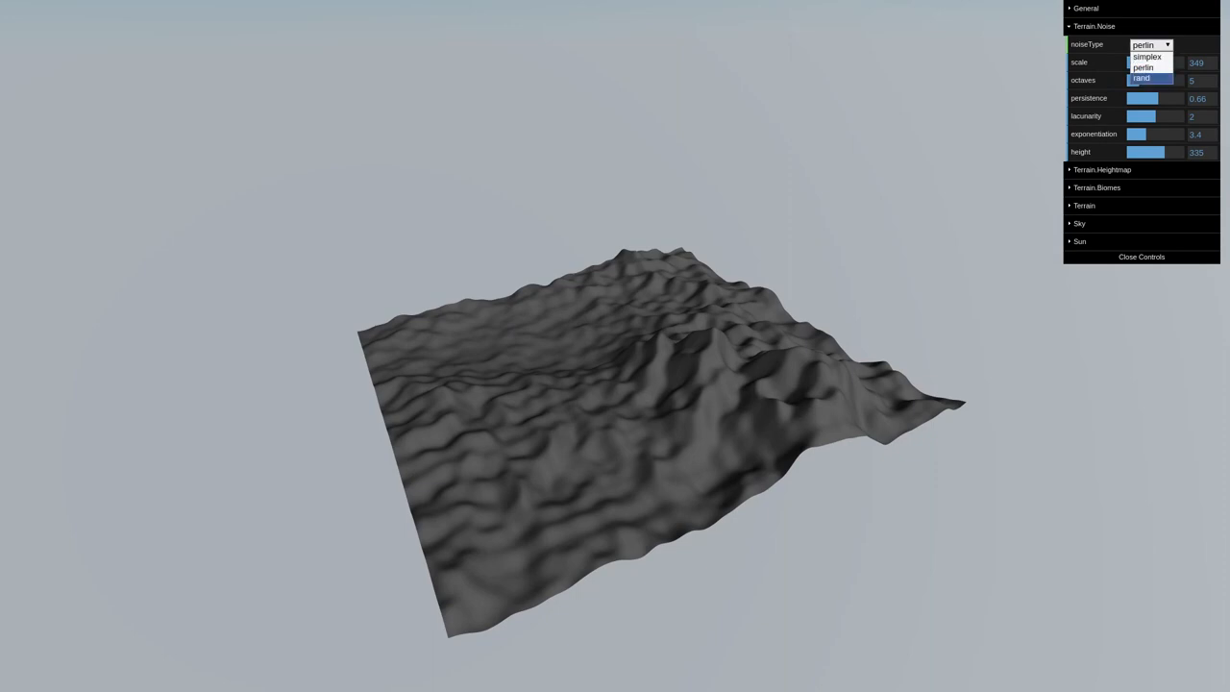
{"action": "left_click", "coordinate": [1139, 78]}
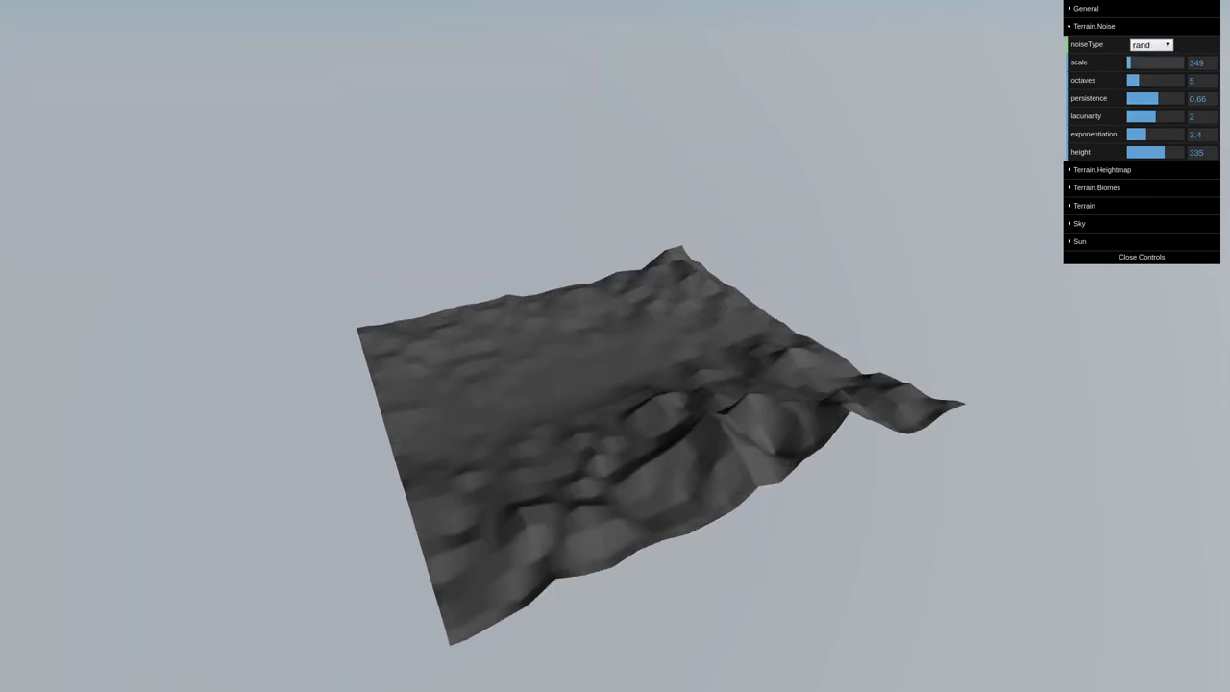
{"action": "left_click_drag", "start_coordinate": [1134, 63], "coordinate": [1153, 63]}
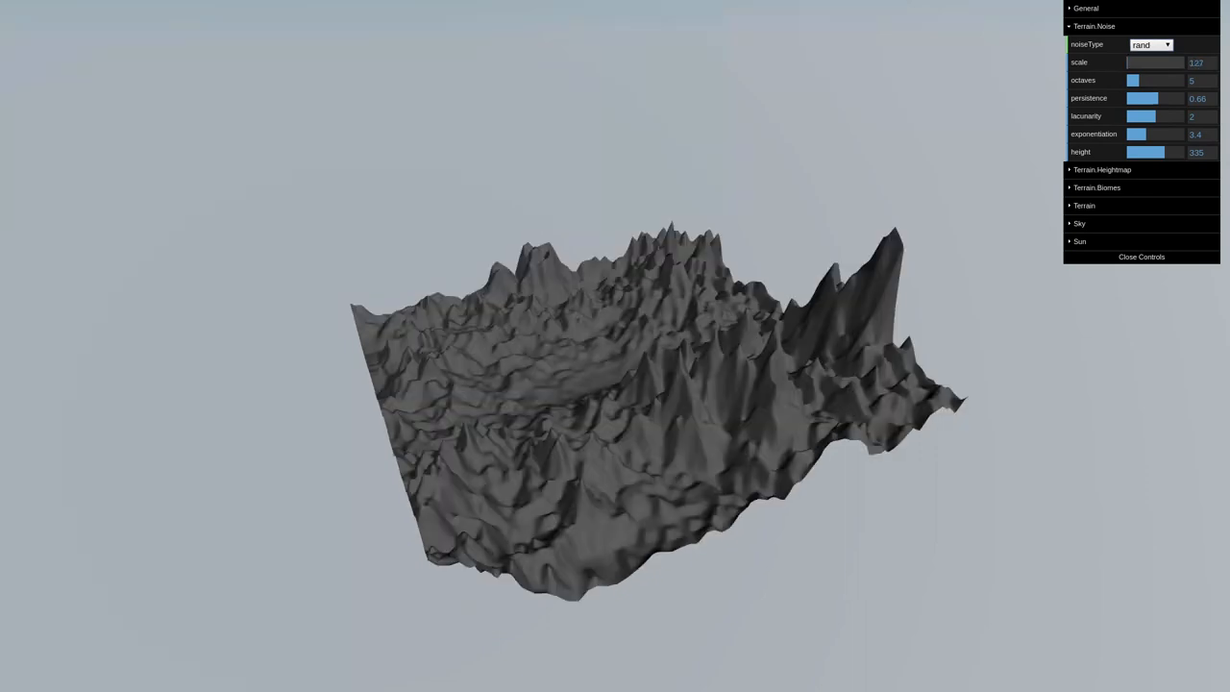